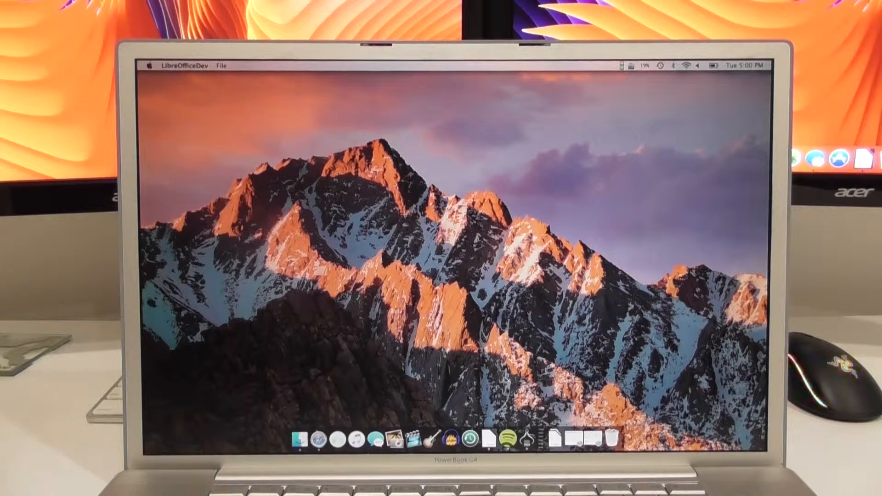
mouse_move(504, 439)
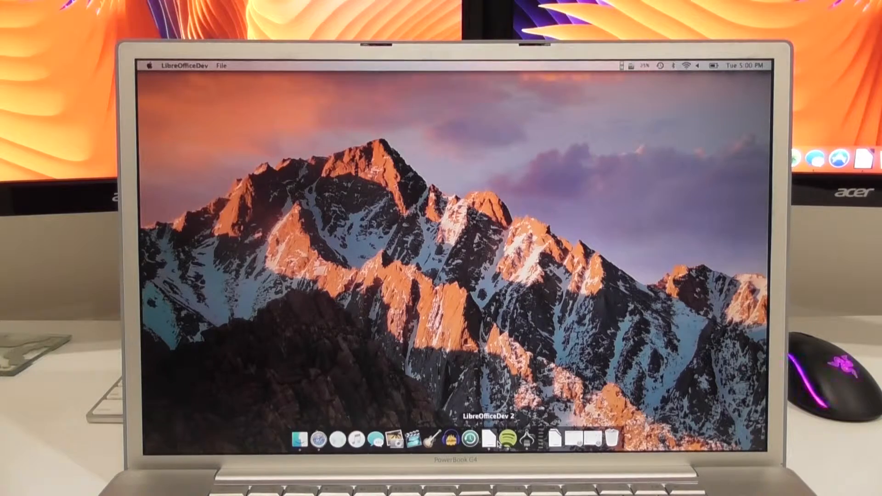
Step: Launch LibreOfficeDev from the Dock so its Start Center welcome window appears
left_click(499, 437)
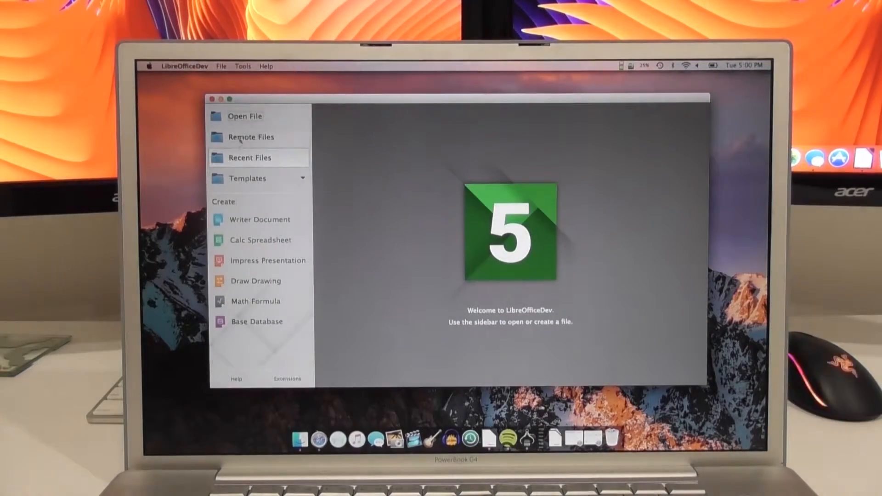
left_click(184, 66)
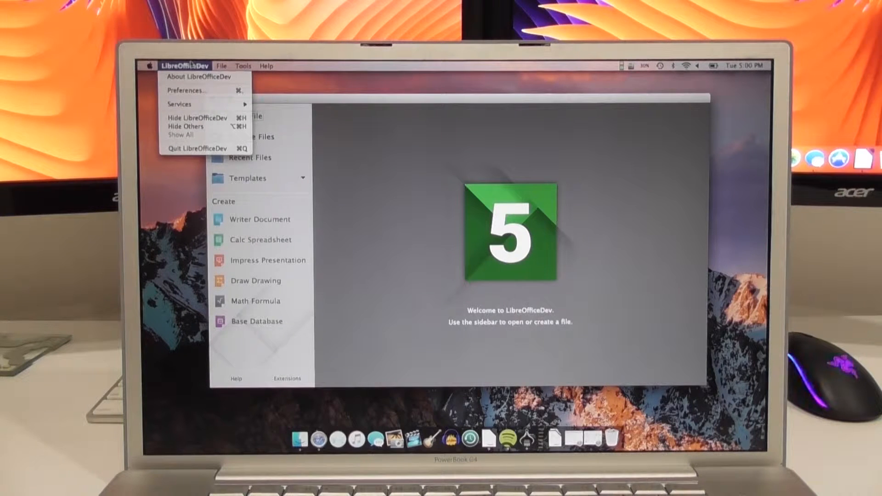
mouse_move(191, 76)
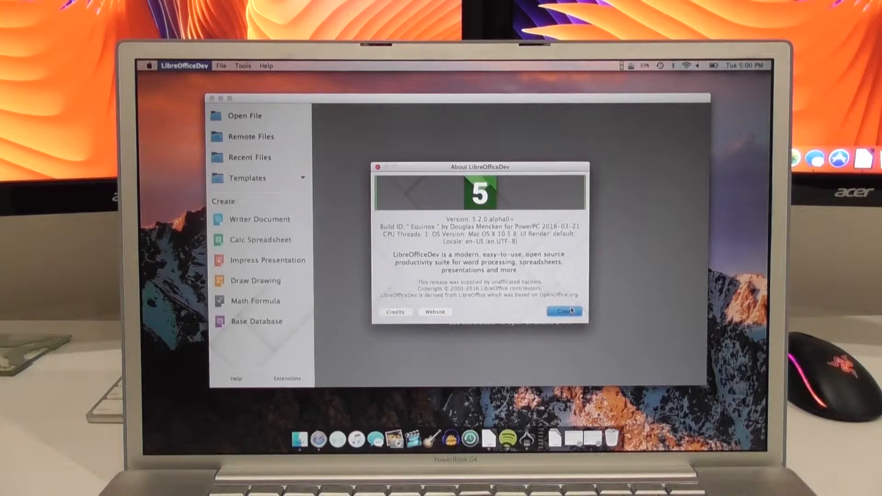
left_click(564, 312)
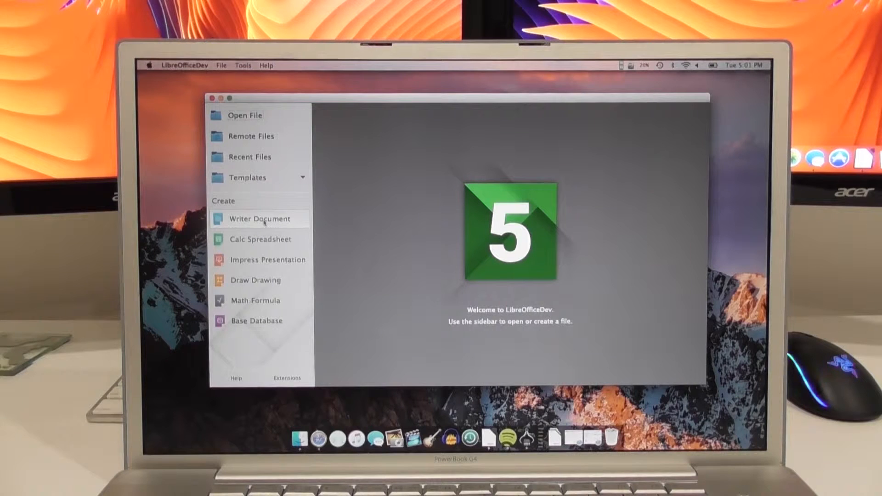
left_click(184, 65)
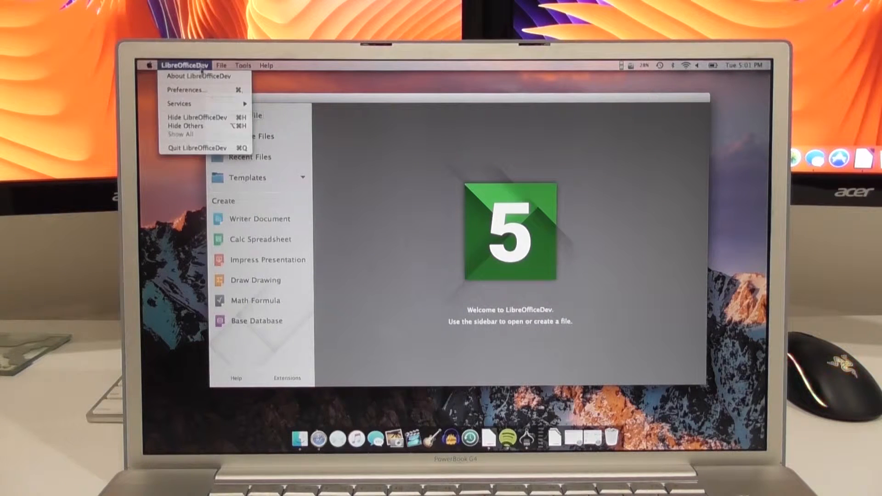
left_click(394, 225)
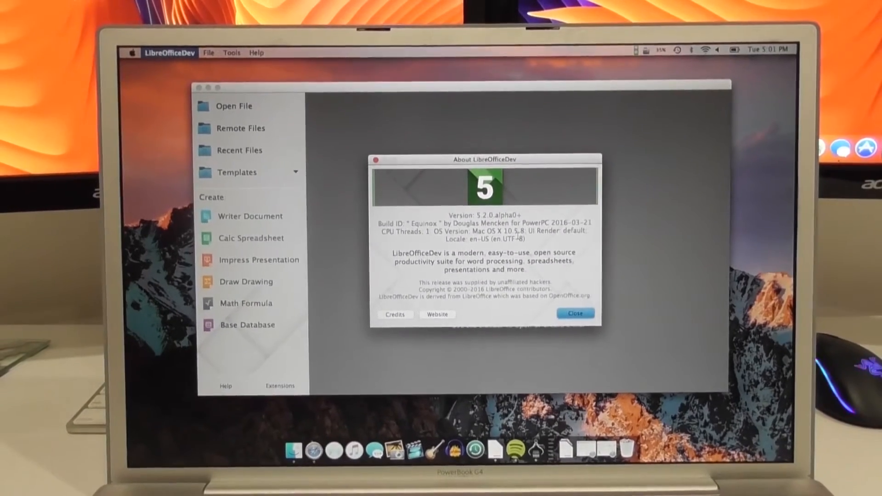
mouse_move(638, 375)
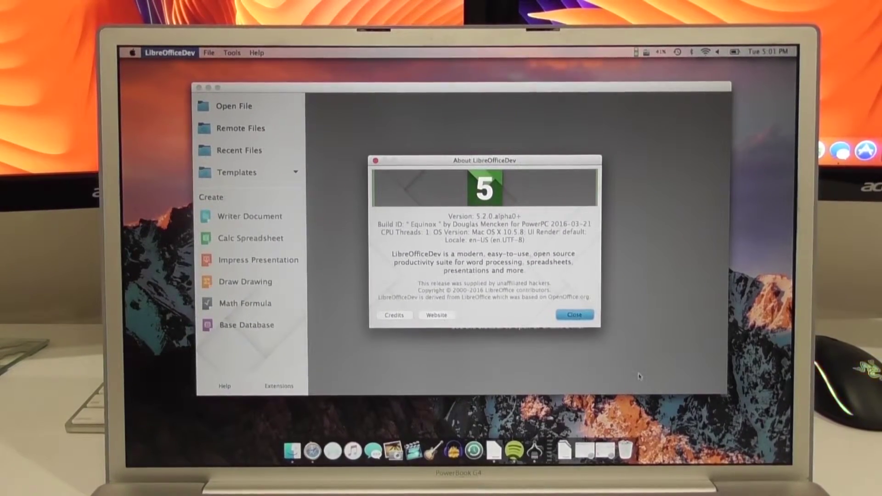
left_click(573, 314)
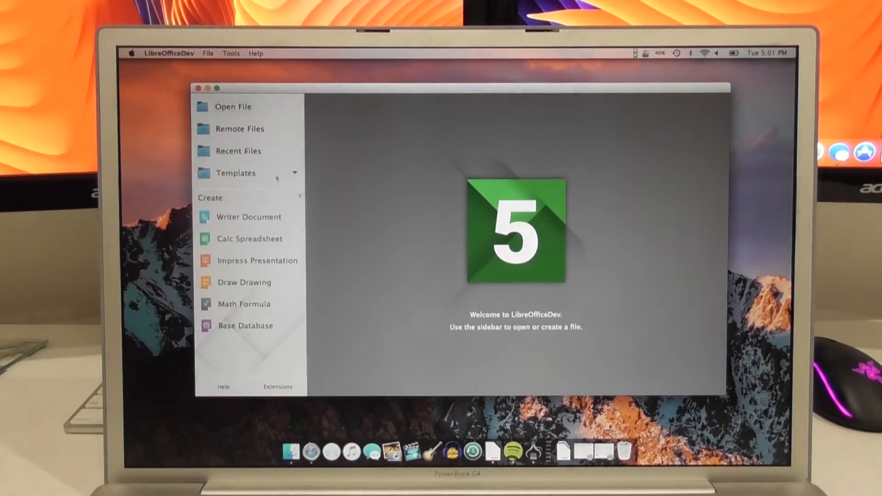
Step: Read through the MacRumors 'LibreOffice 5.2.0' thread replies and return to the first post
left_click(202, 88)
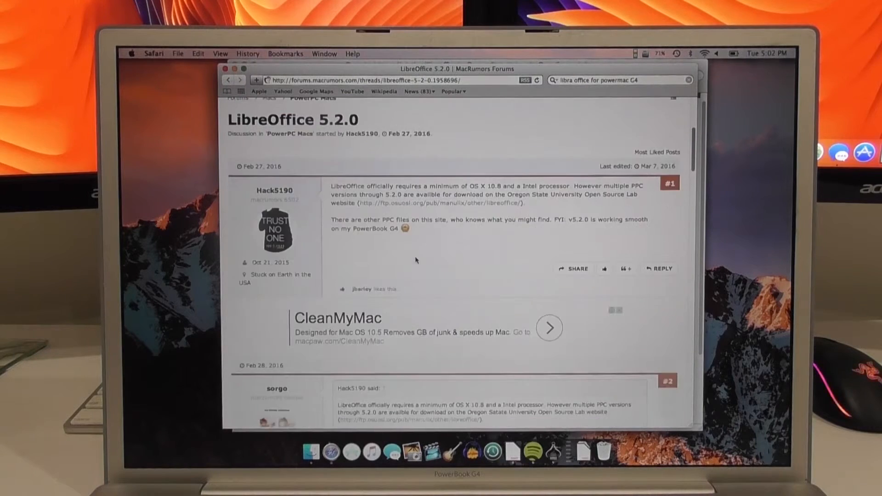
scroll("down", 3)
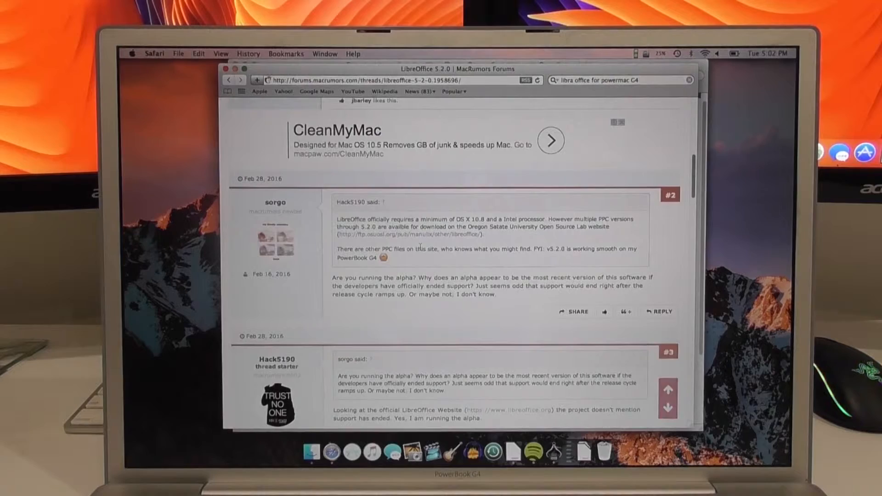
scroll("up", 3)
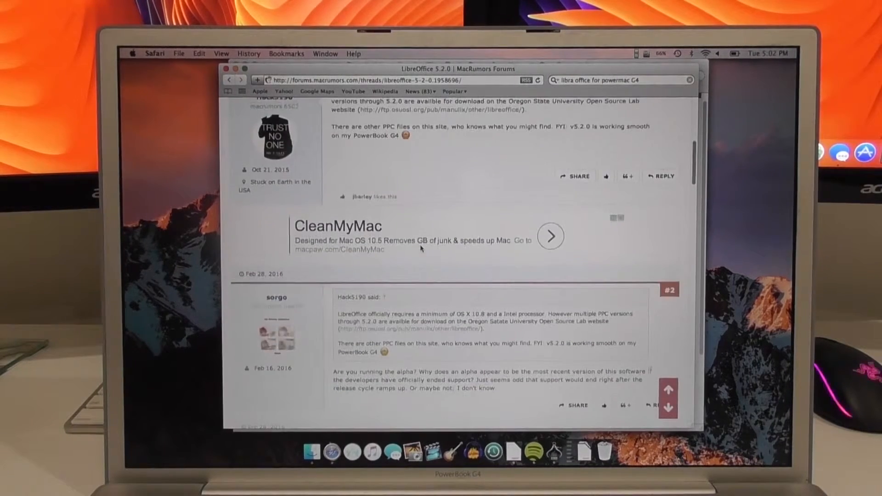
scroll("up", 3)
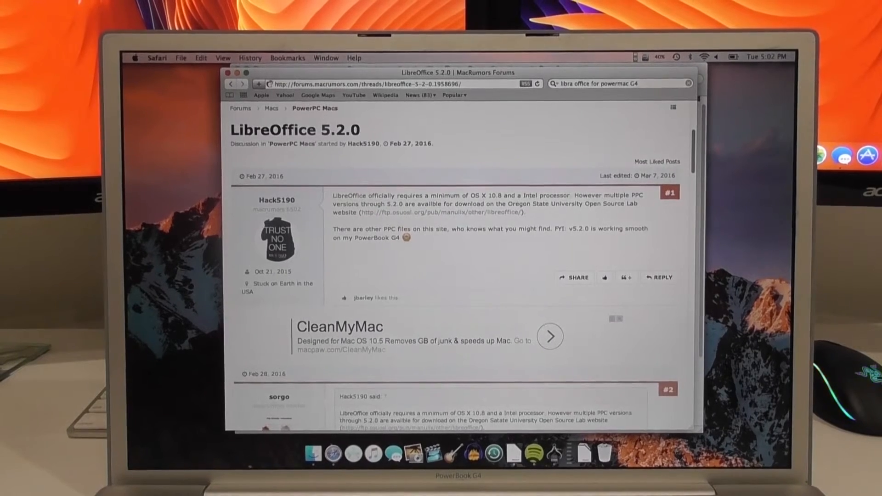
Step: Download the LibreOfficeDev Equinox 2016-03-21 5.2.0 alpha0 MacOSX PPC zip from the OSL listing
right_click(331, 453)
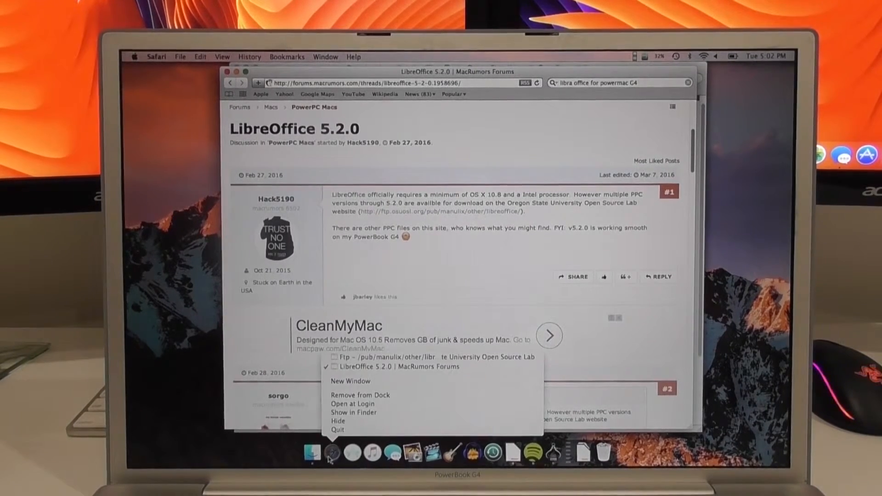
left_click(432, 356)
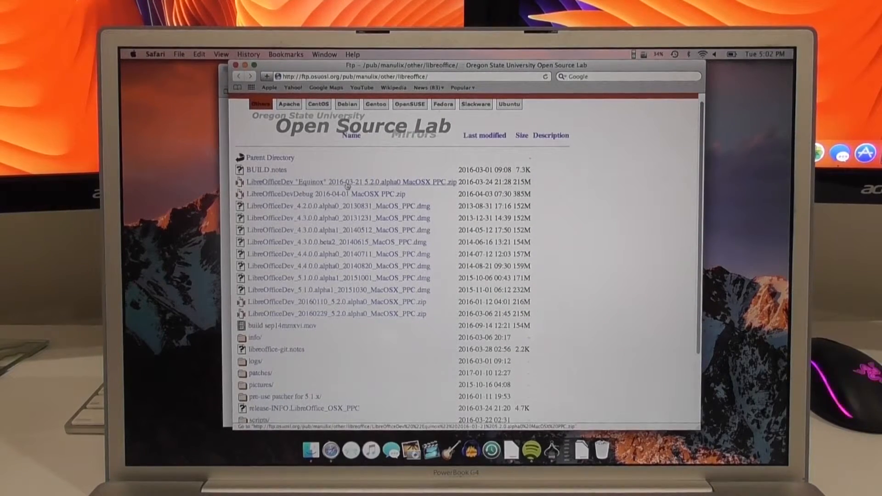
left_click(351, 181)
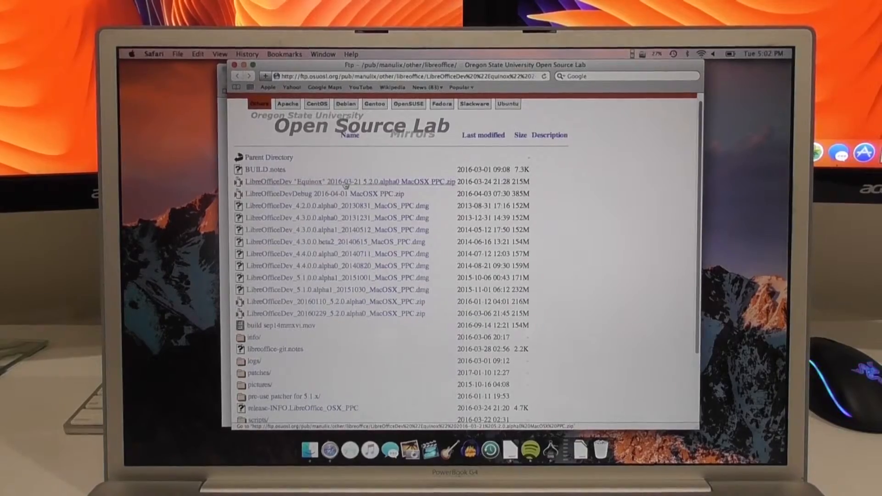
left_click(343, 181)
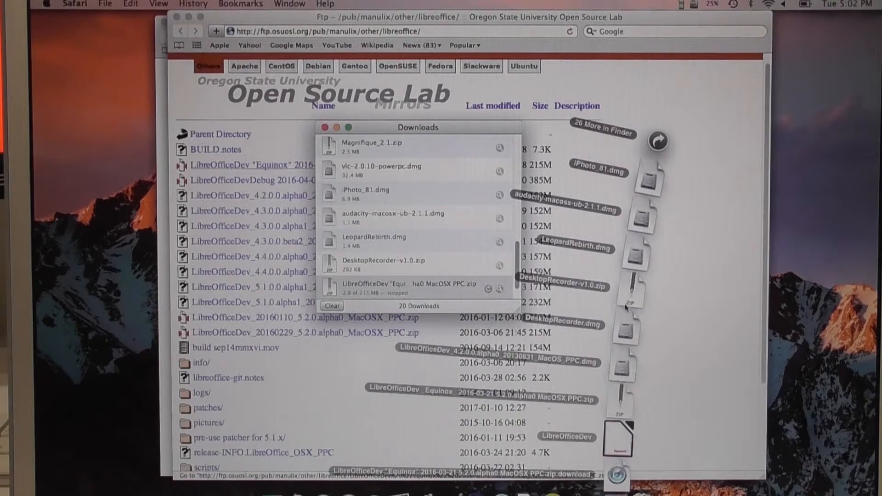
Step: Open the downloaded Equinox zip so the LibreOfficeDev disk image mounts in Finder
left_click(416, 287)
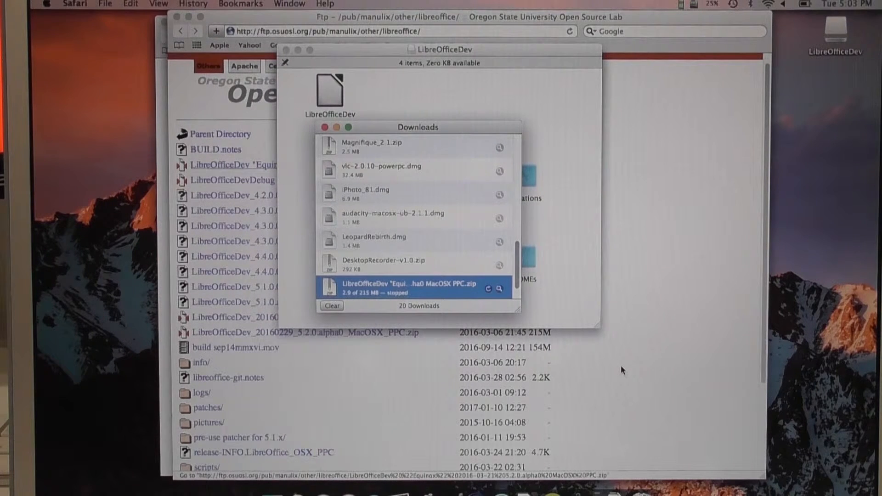
mouse_move(726, 289)
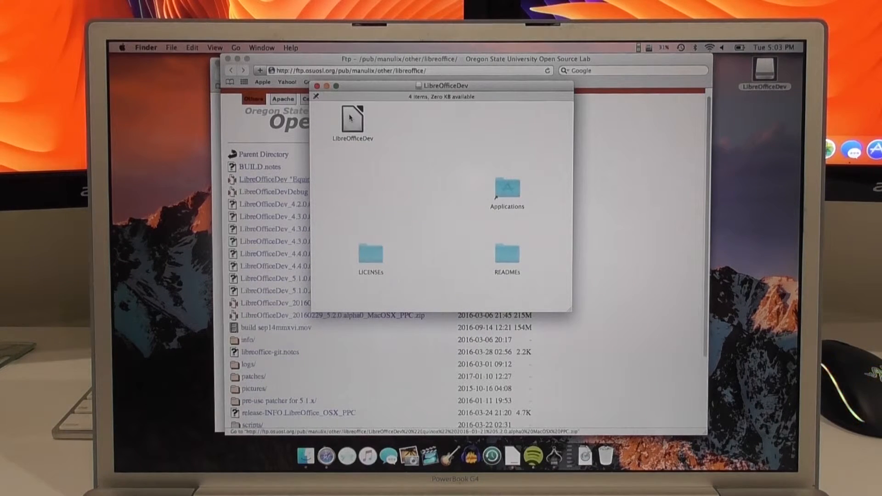
Step: Launch the LibreOfficeDev app from the mounted disk image volume
left_click(352, 120)
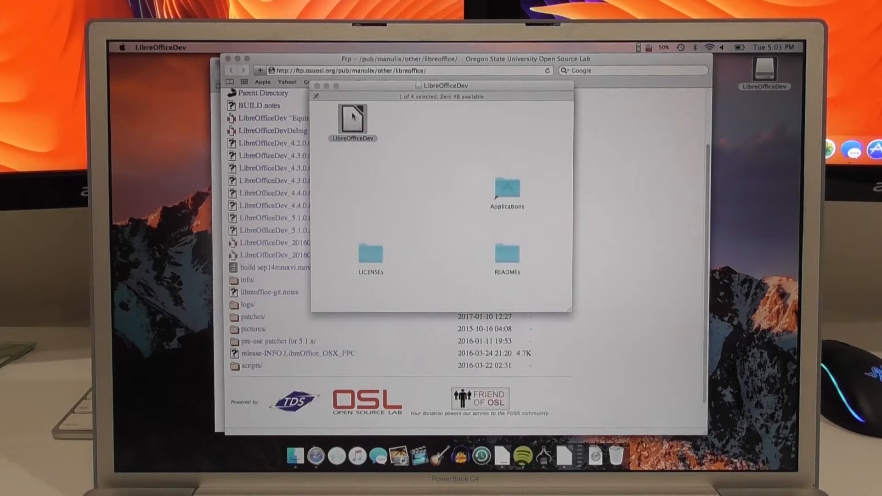
double_click(352, 120)
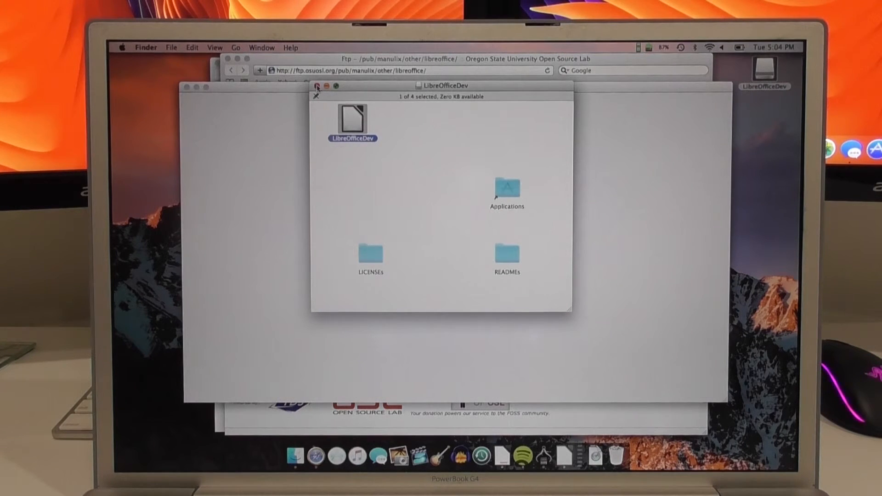
Step: Start the mounted LibreOfficeDev 5.2.0 alpha and wait for its Start Center with the 5 logo
double_click(352, 120)
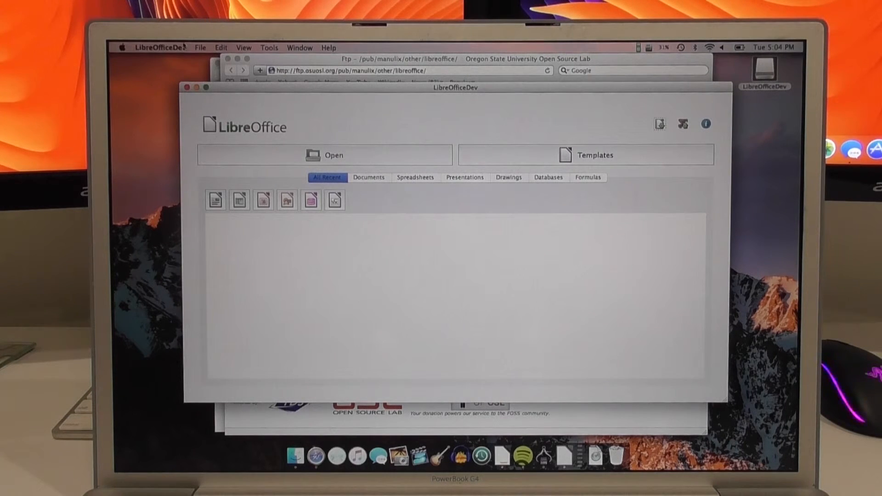
left_click(161, 47)
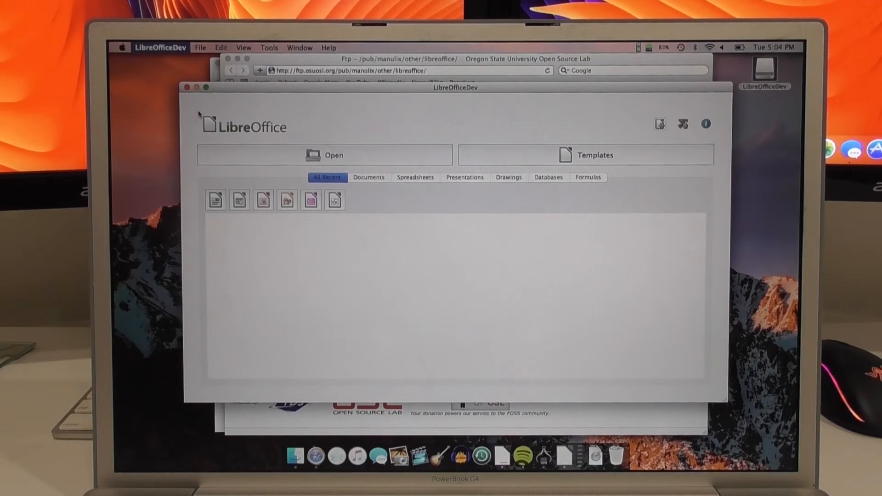
mouse_move(465, 455)
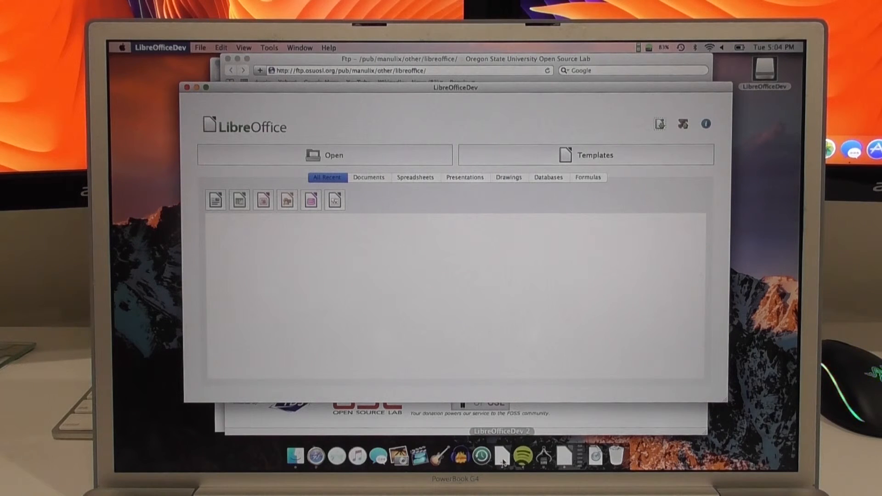
mouse_move(459, 457)
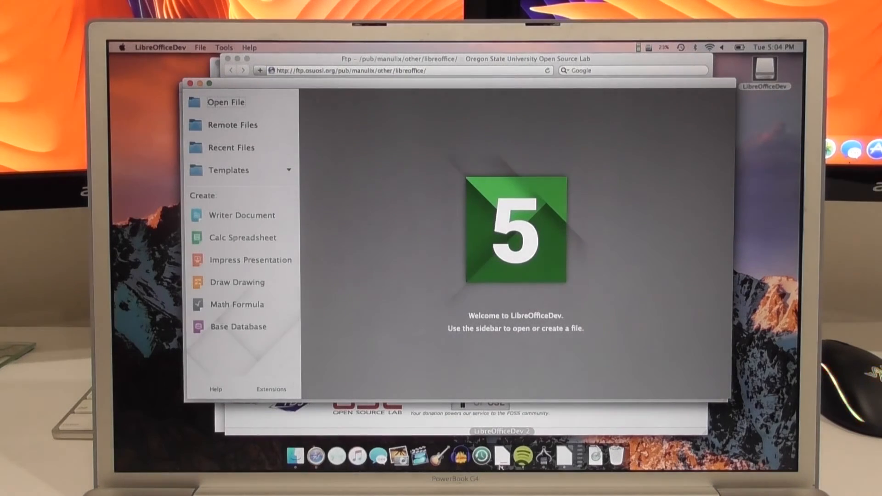
mouse_move(512, 228)
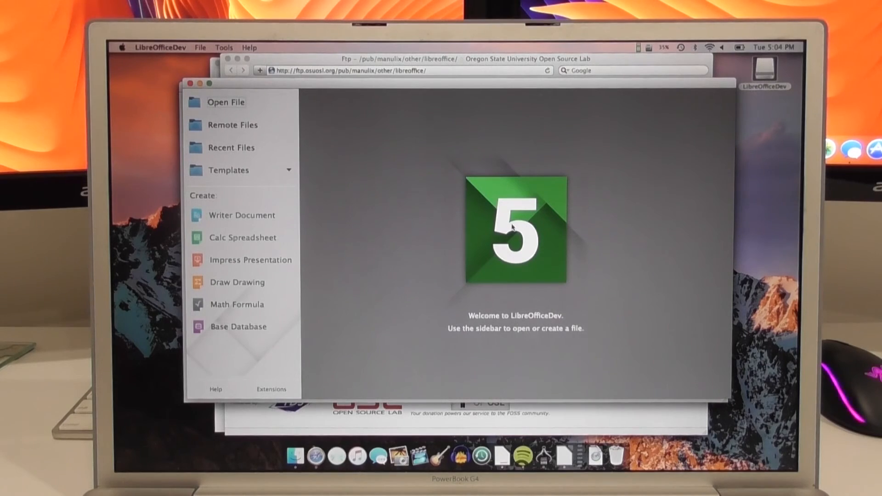